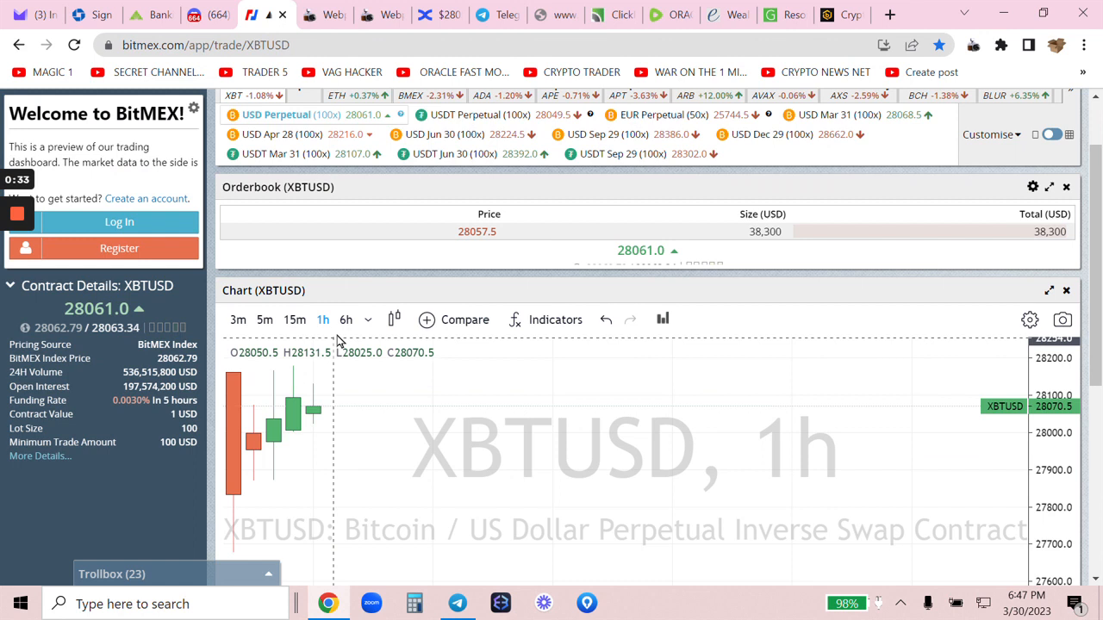
# Show the BitMEX XBTUSD chart in 3-minute candles, glancing at BingX before returning.
pyautogui.click(238, 319)
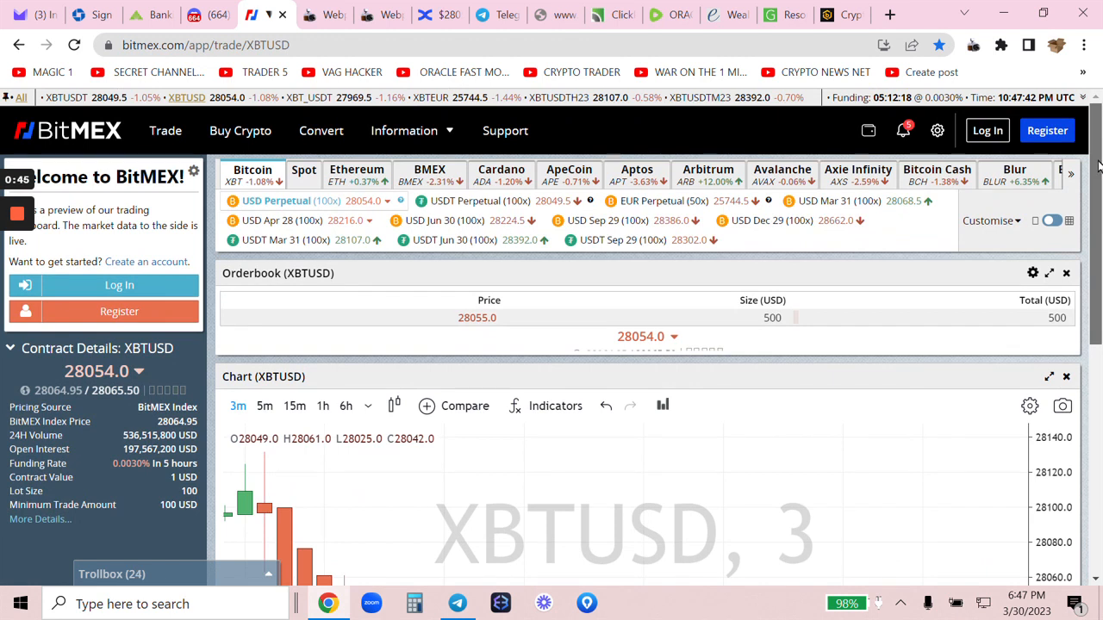
pyautogui.scroll(-3)
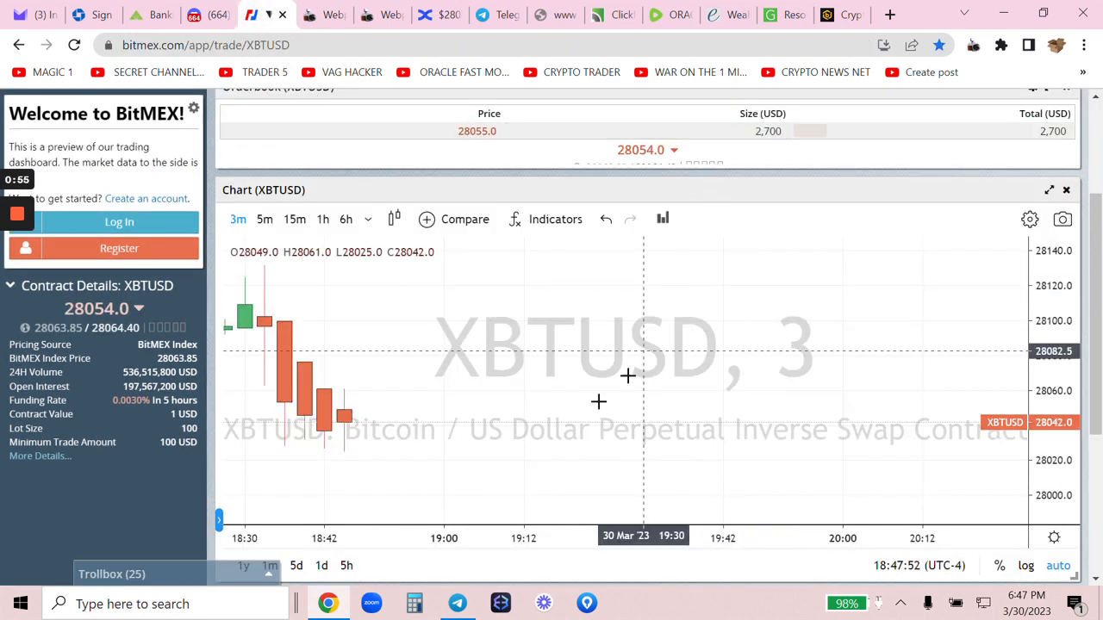
pyautogui.moveTo(369, 448)
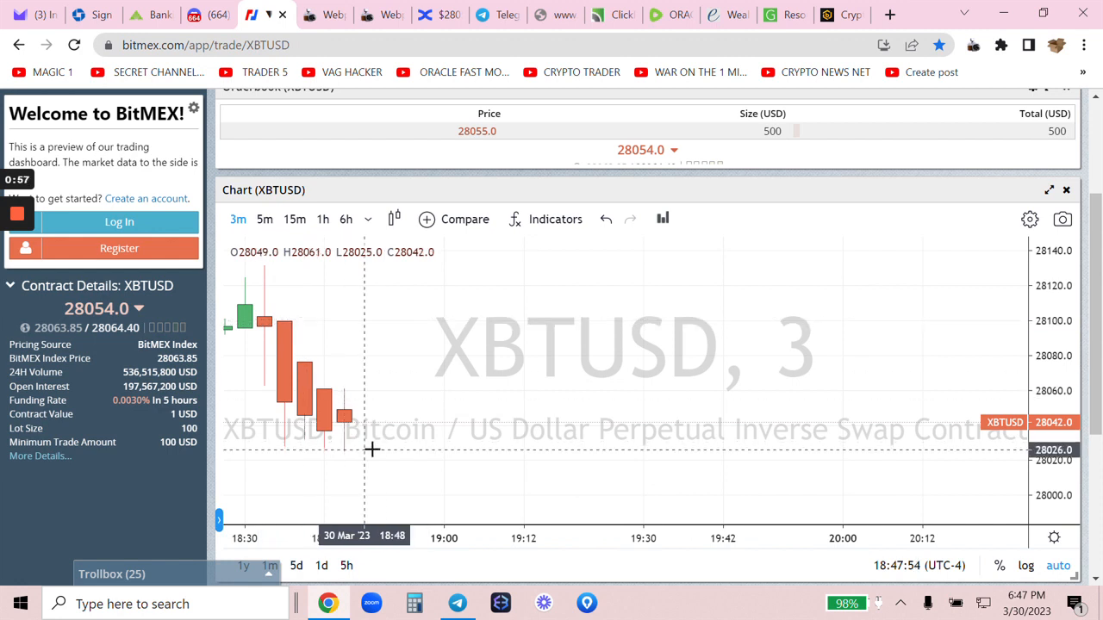
pyautogui.moveTo(360, 457)
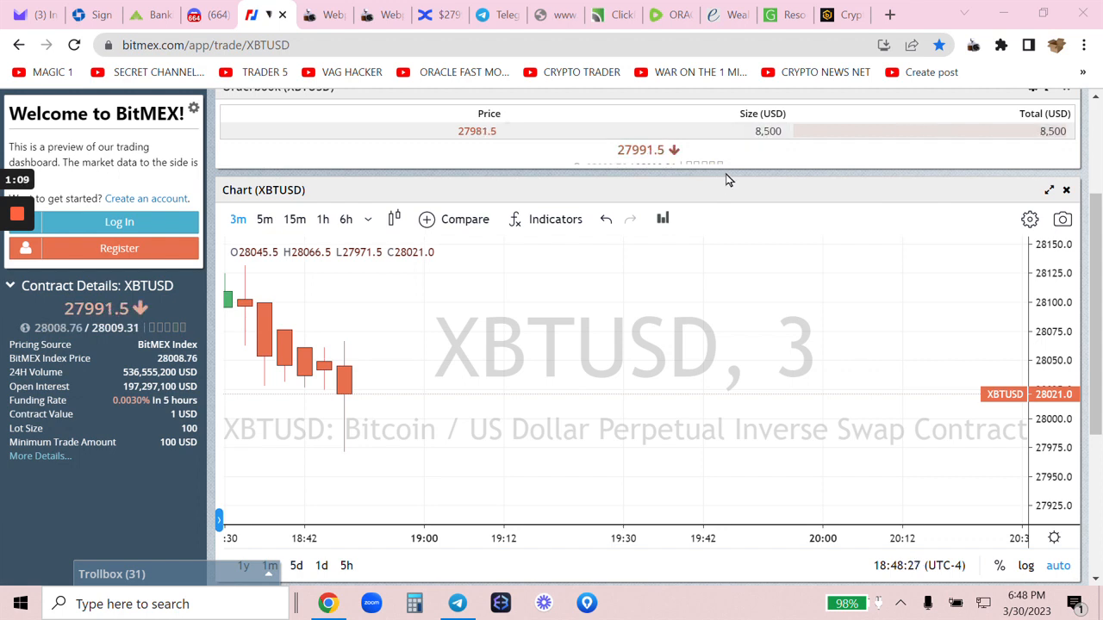
pyautogui.moveTo(386, 131)
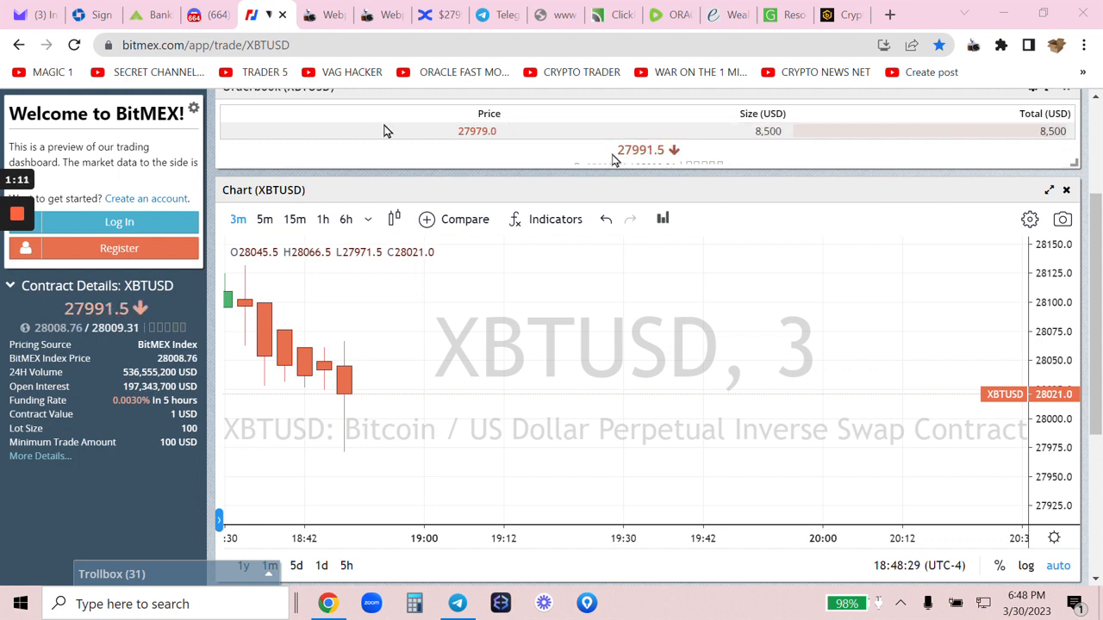
pyautogui.click(407, 14)
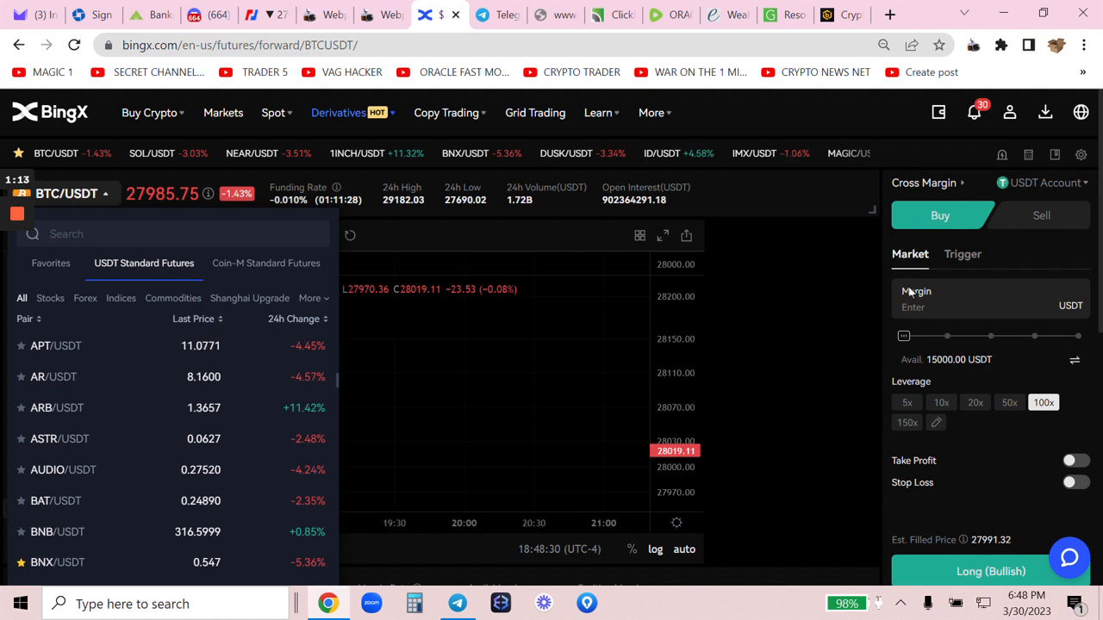
pyautogui.click(1039, 215)
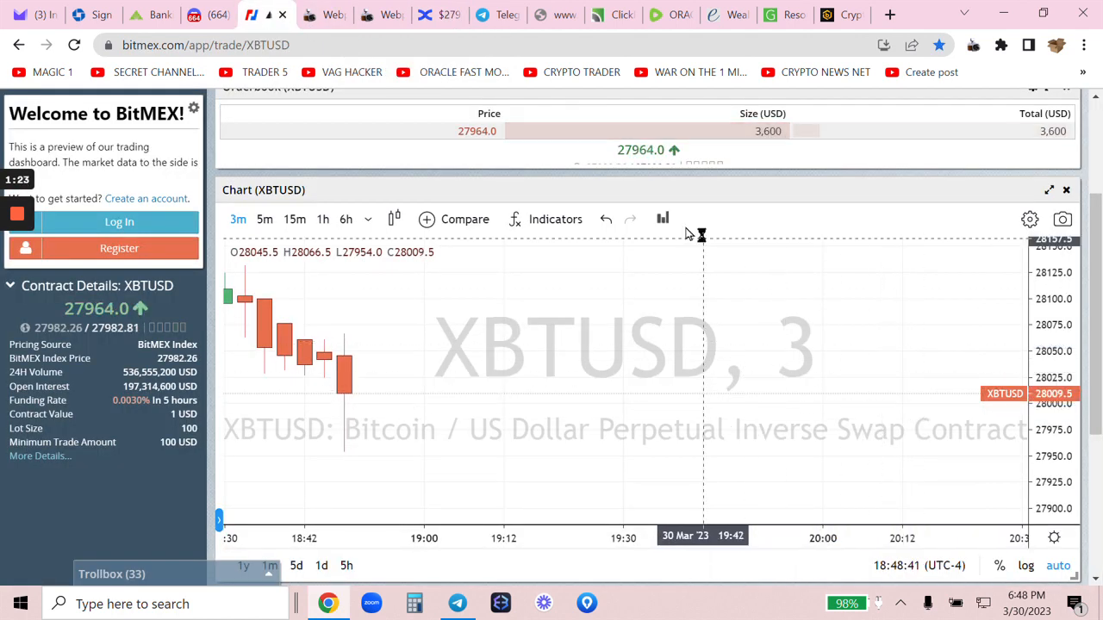
pyautogui.moveTo(682, 266)
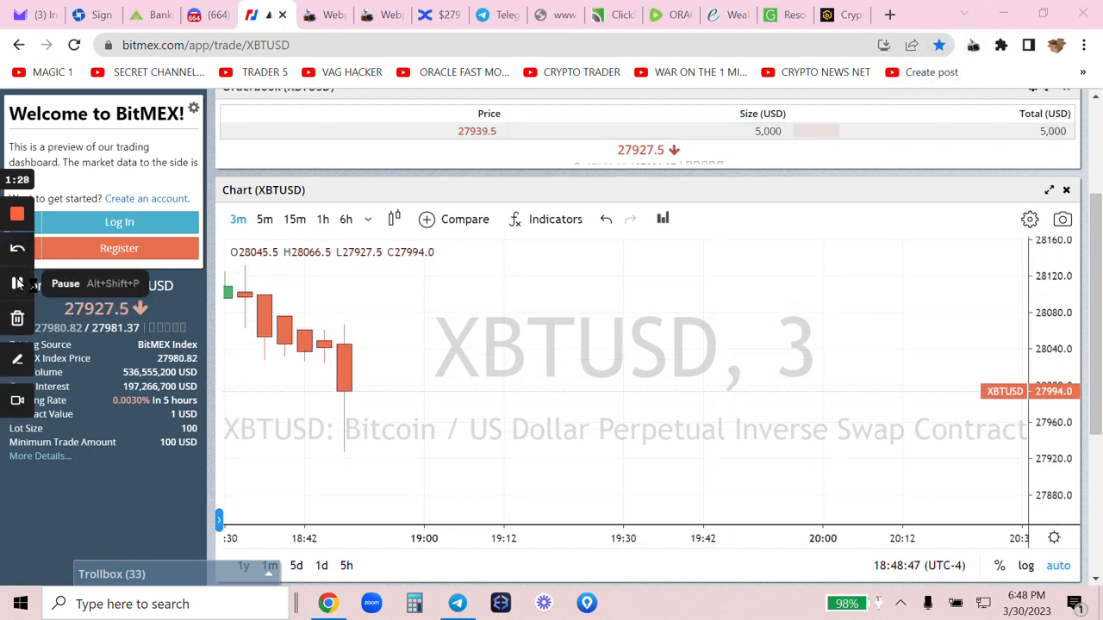
# Open BTC/USDT shorts with 1000 USDT and 300 USDT margin on BingX futures.
pyautogui.click(425, 15)
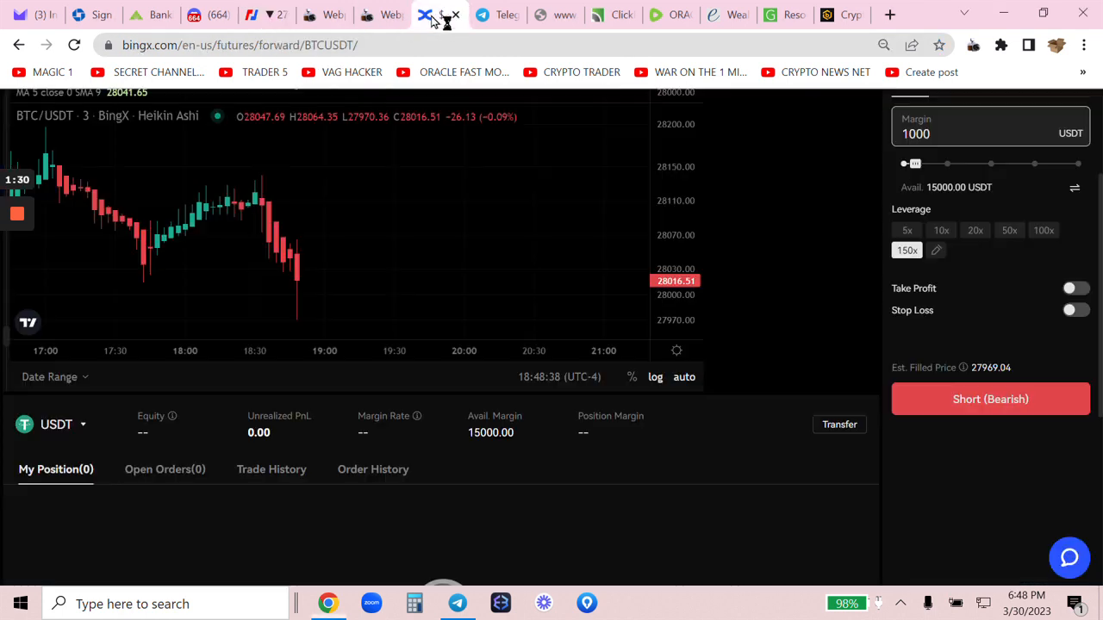
pyautogui.click(991, 400)
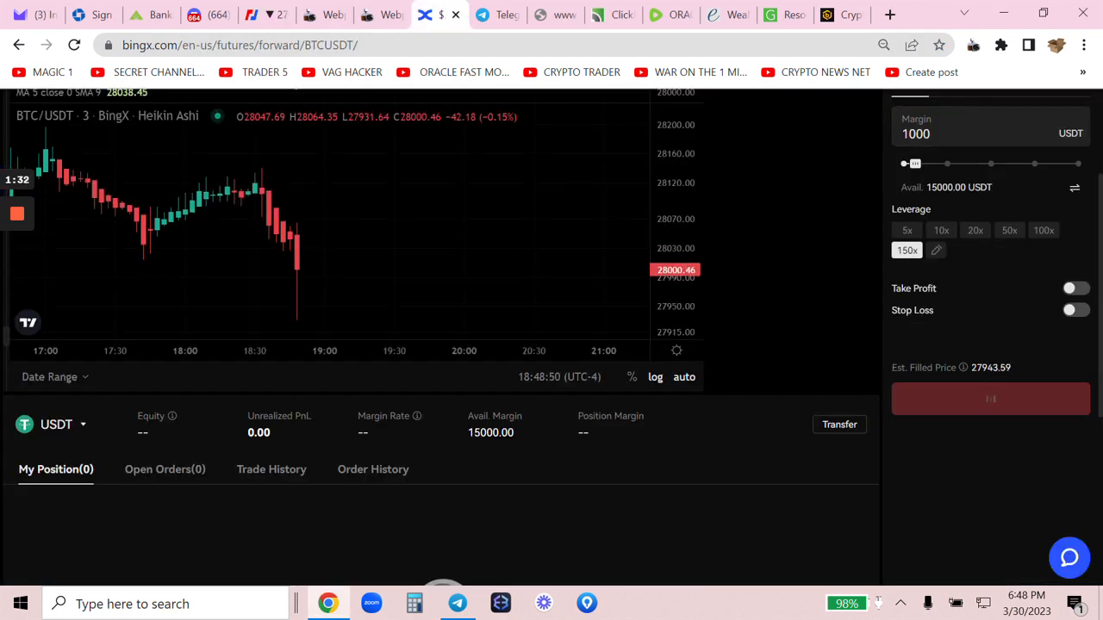
pyautogui.click(990, 400)
pyautogui.write('300')
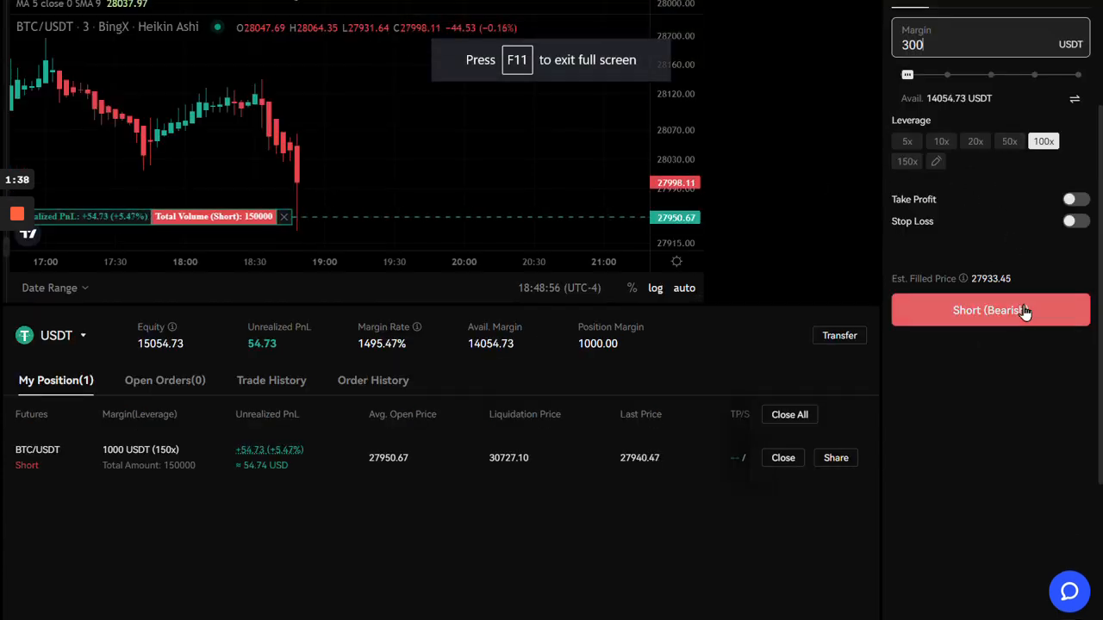
pyautogui.click(989, 310)
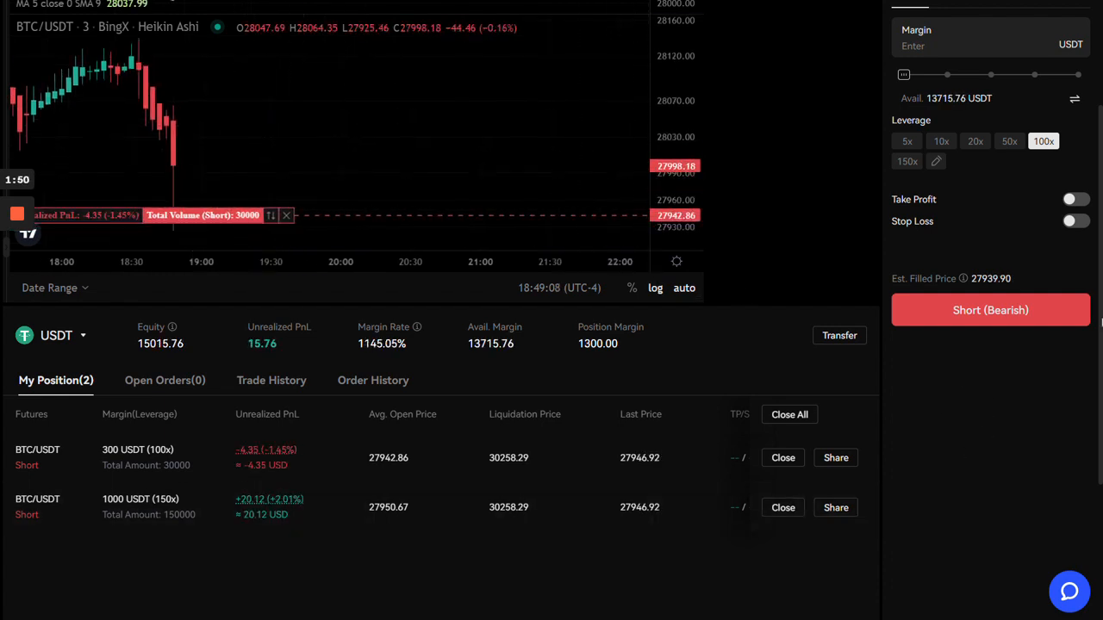
pyautogui.scroll(-3)
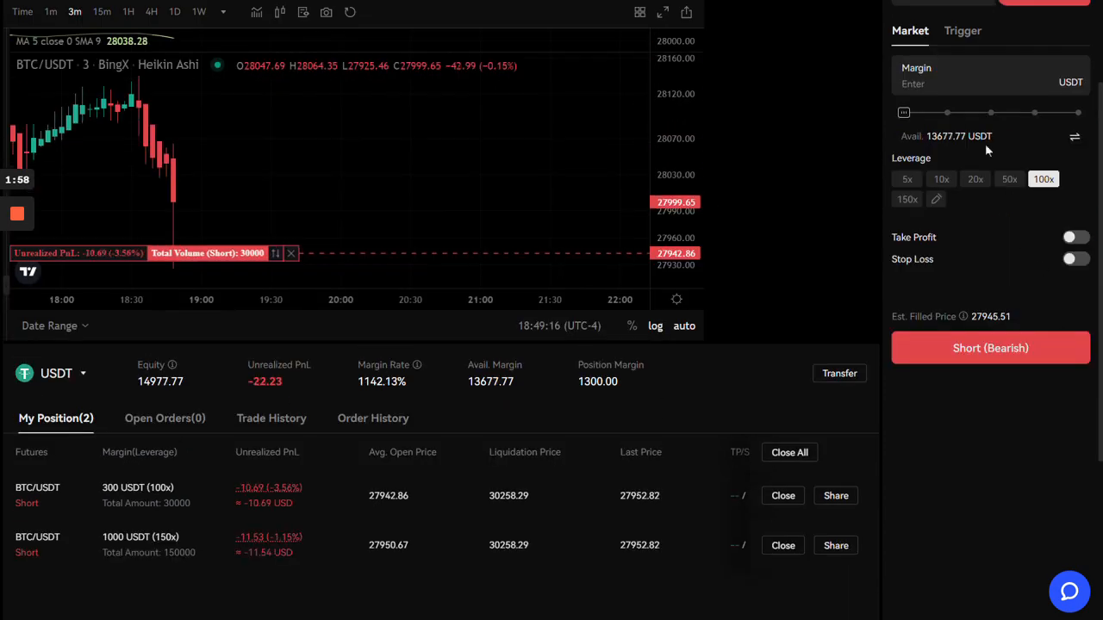
# Open a third BTC/USDT short with 2200 USDT margin at 100x.
pyautogui.click(948, 83)
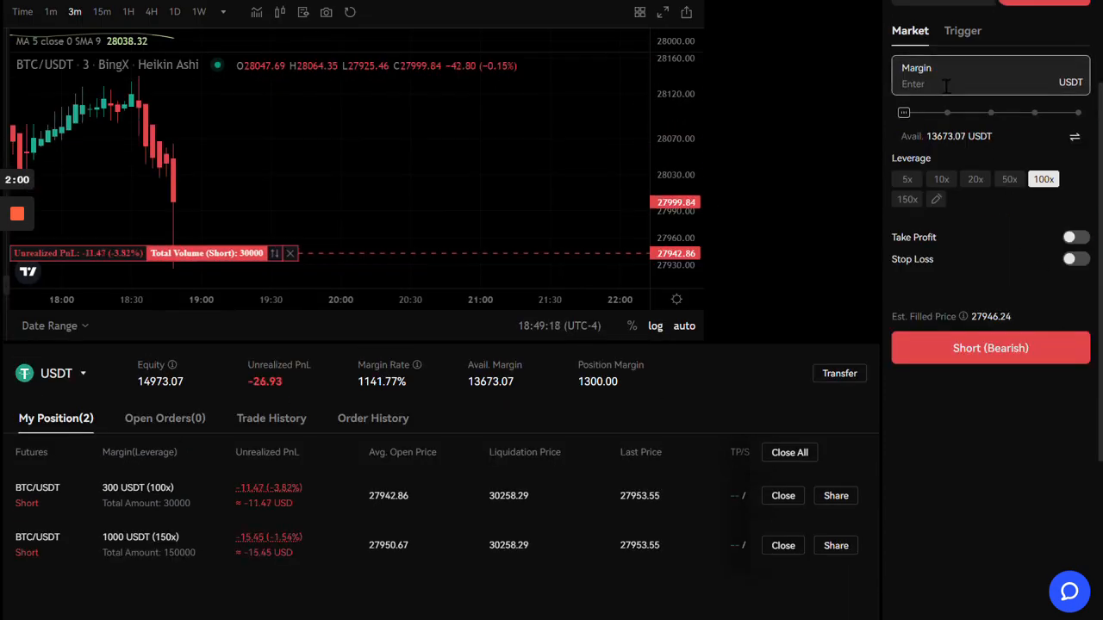
pyautogui.write('2200')
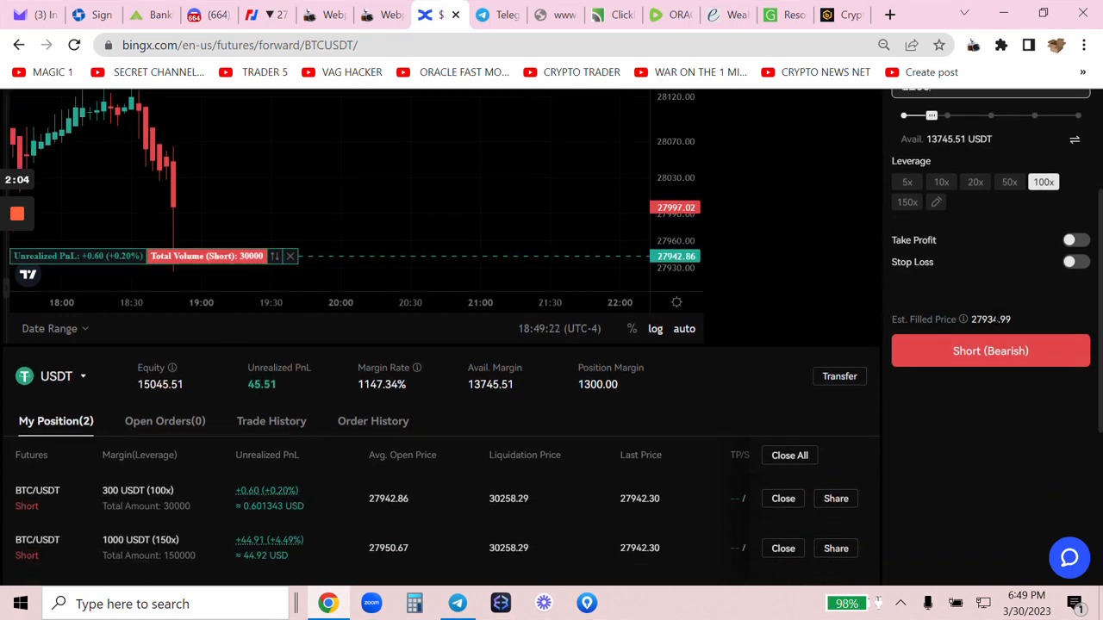
pyautogui.click(991, 351)
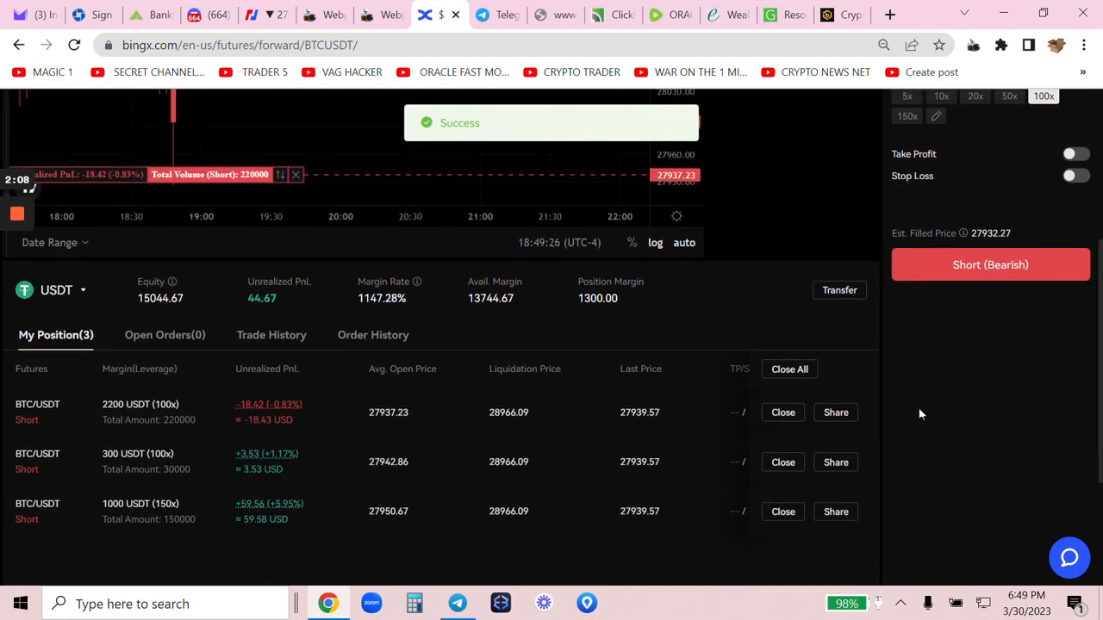
pyautogui.scroll(-3)
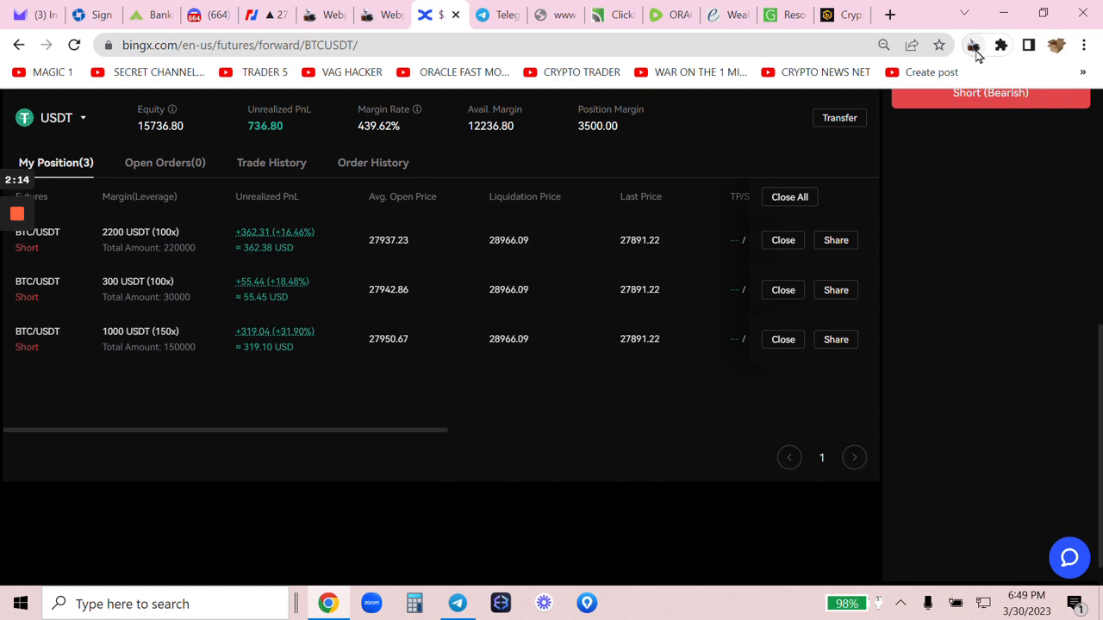
pyautogui.click(976, 45)
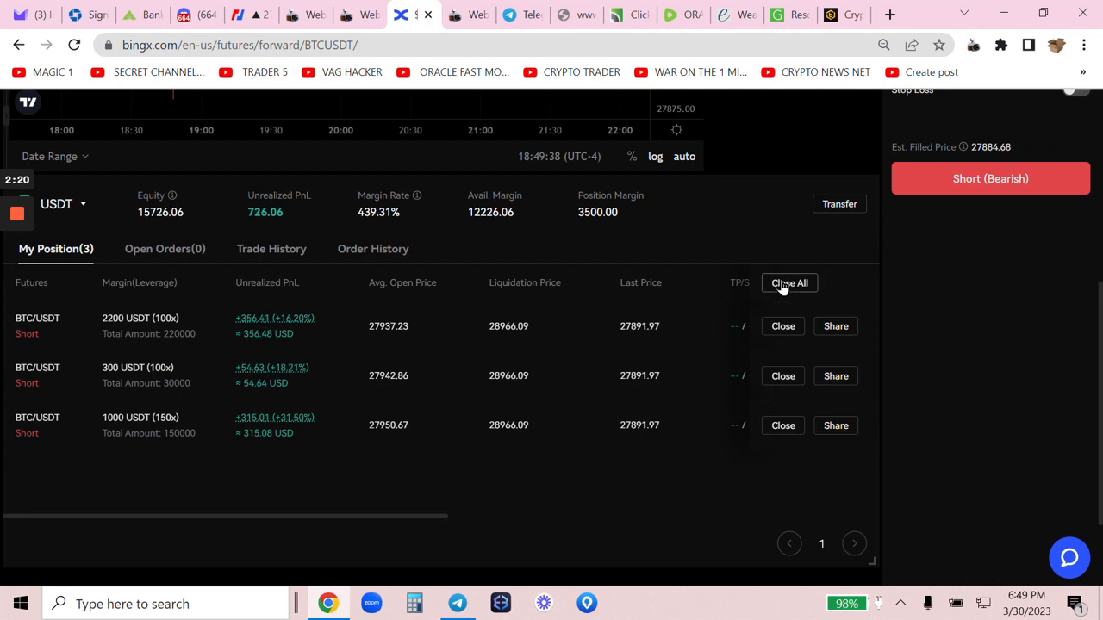
# Close all three BTC/USDT shorts at once, locking in about 1870.69 USDT profit.
pyautogui.click(789, 282)
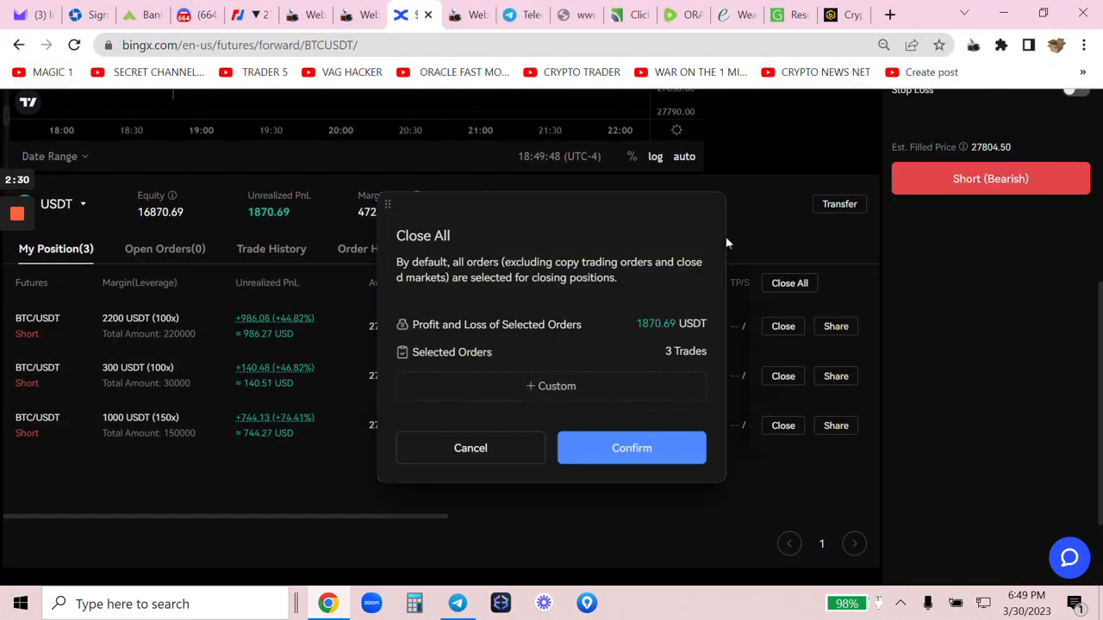
pyautogui.click(630, 448)
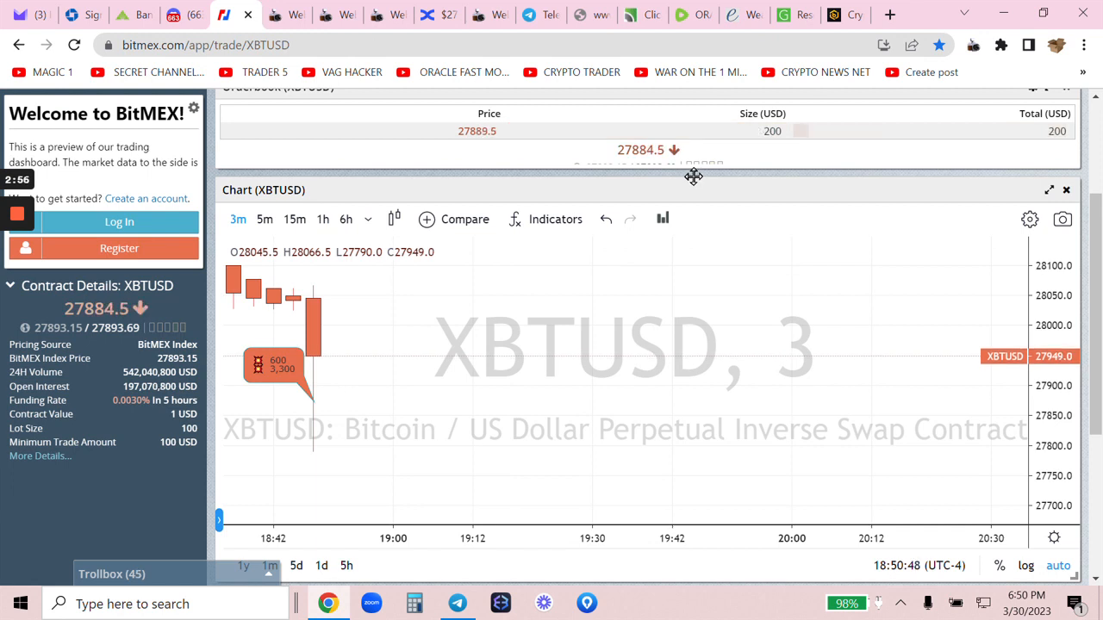
pyautogui.moveTo(675, 191)
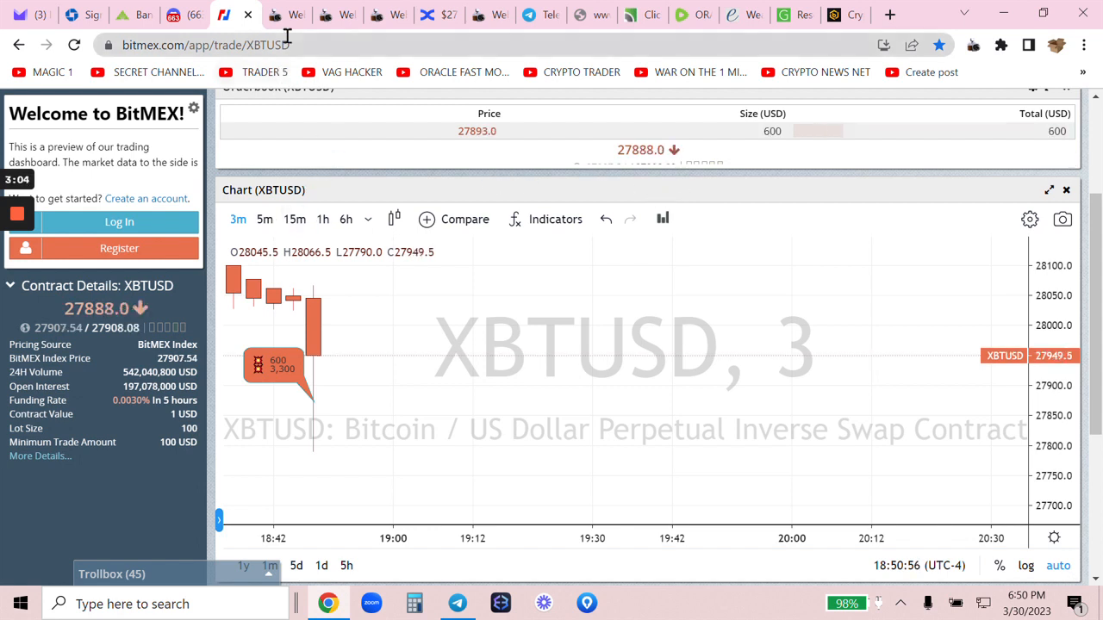
pyautogui.click(331, 14)
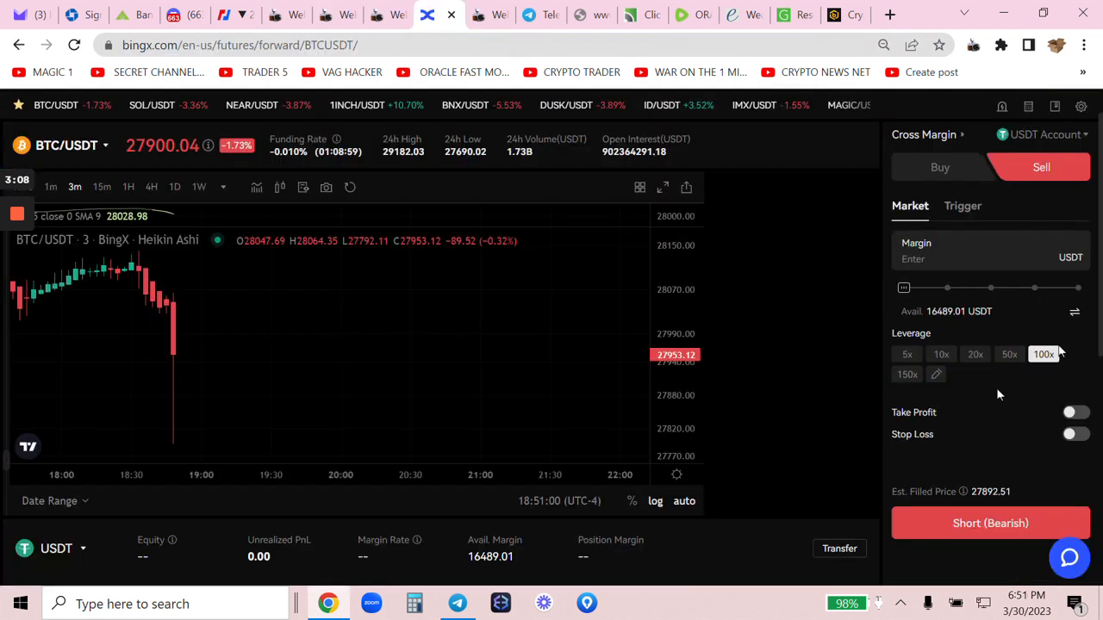
pyautogui.moveTo(1001, 392)
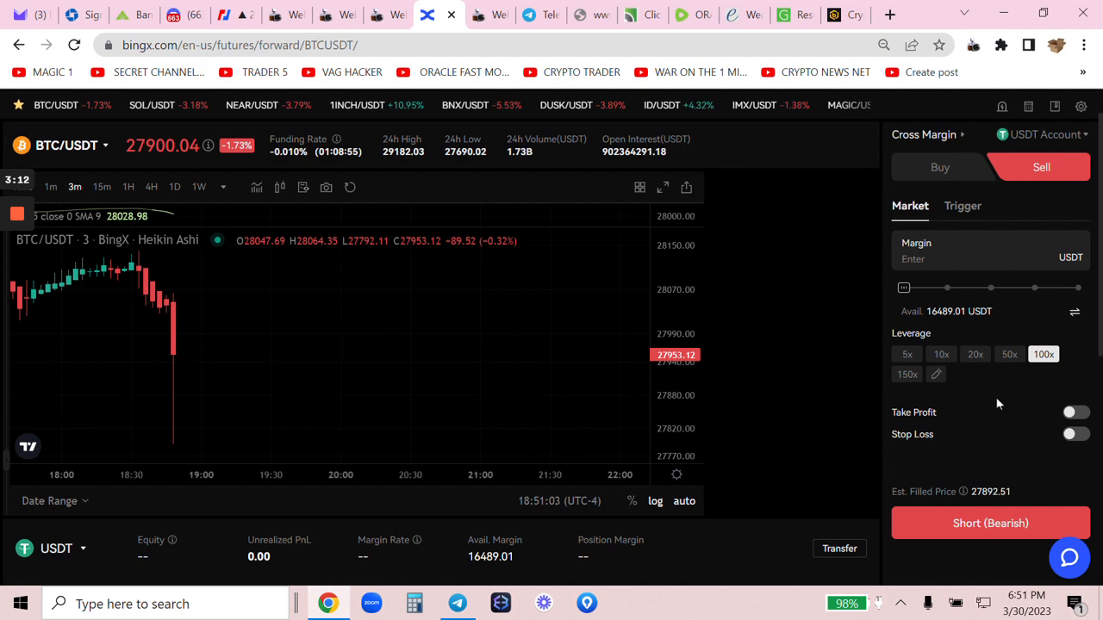
pyautogui.scroll(-3)
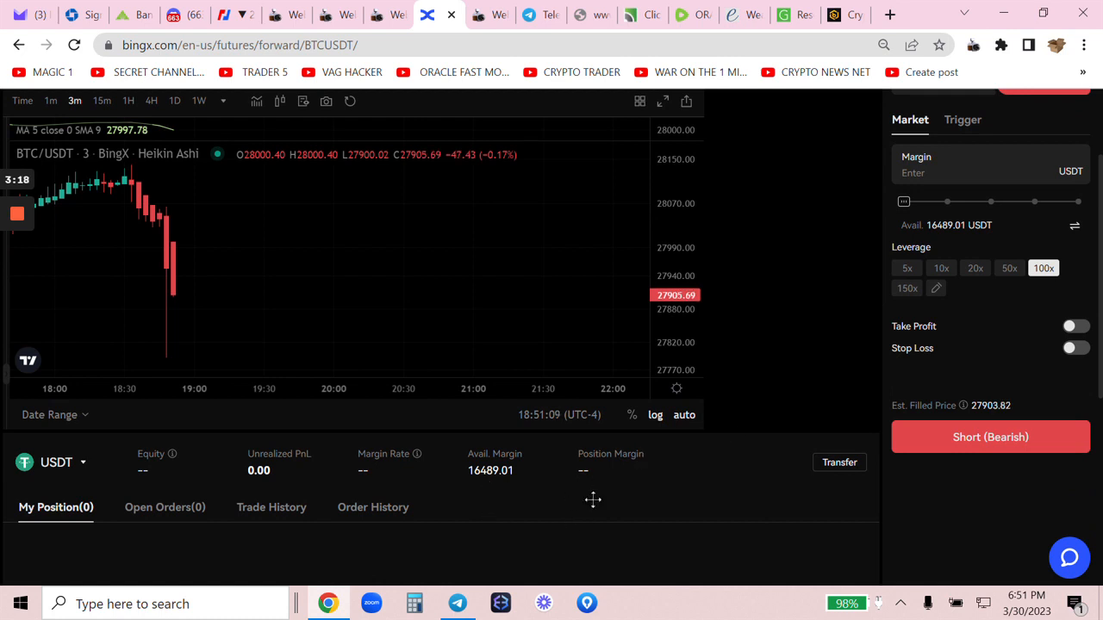
# Transfer 1489 USDT from the standard futures account to the fund account and dismiss the confirmation.
pyautogui.click(937, 112)
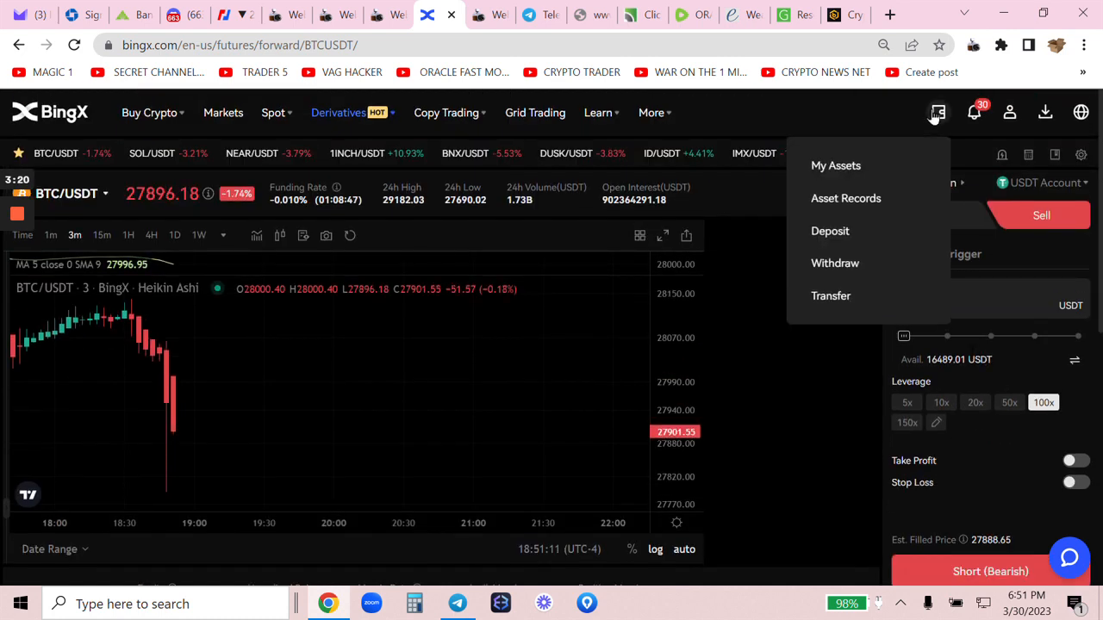
pyautogui.click(831, 296)
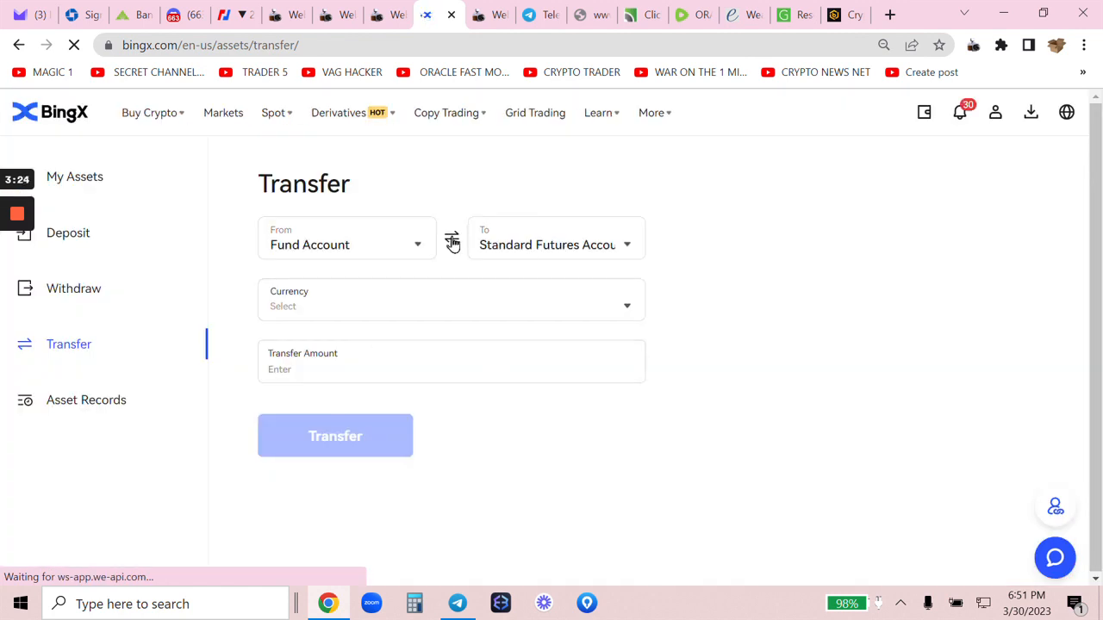
pyautogui.click(451, 240)
pyautogui.write('1')
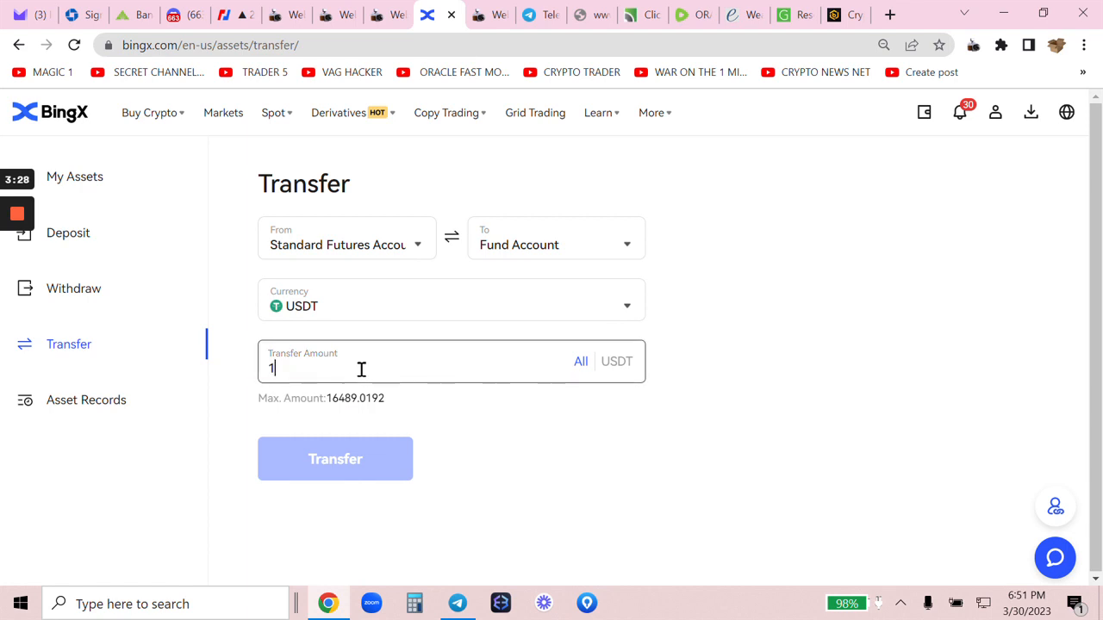
pyautogui.write('489')
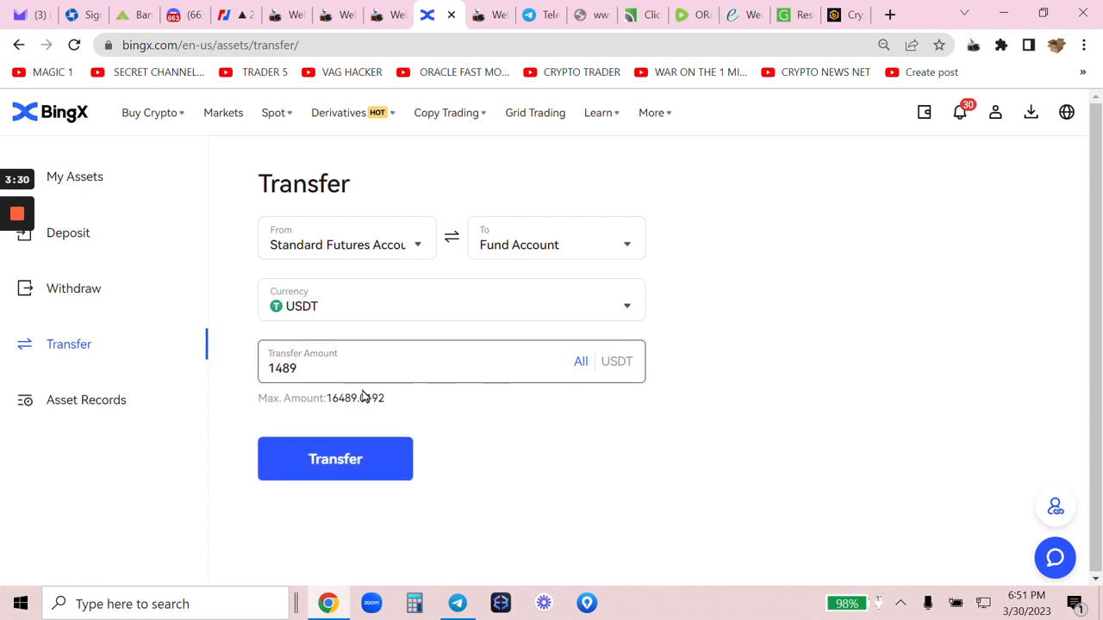
pyautogui.click(335, 458)
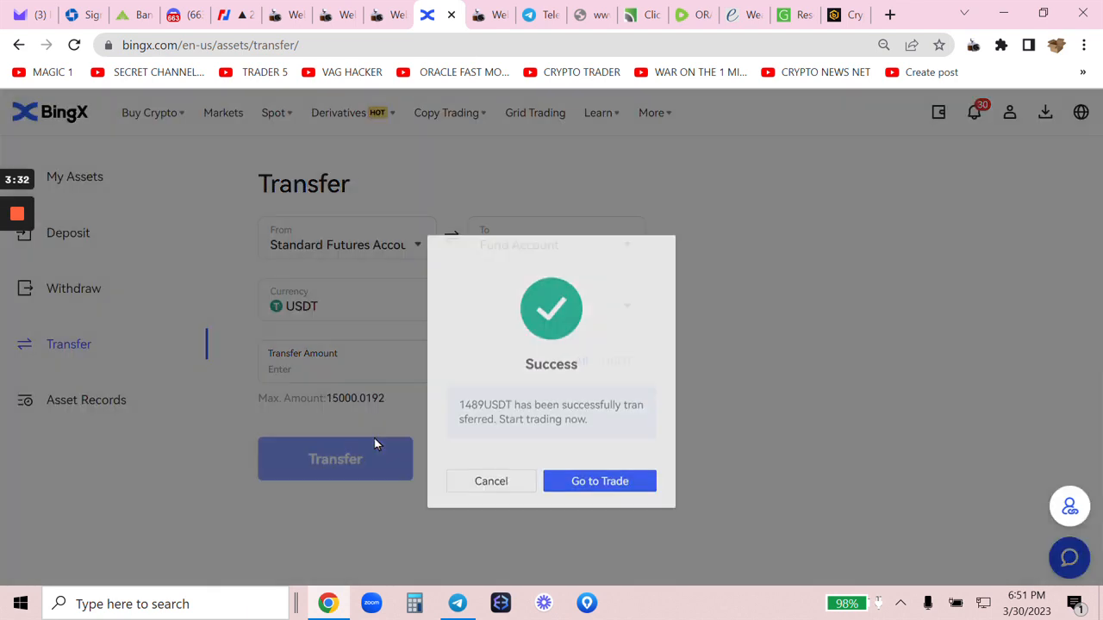
pyautogui.click(599, 481)
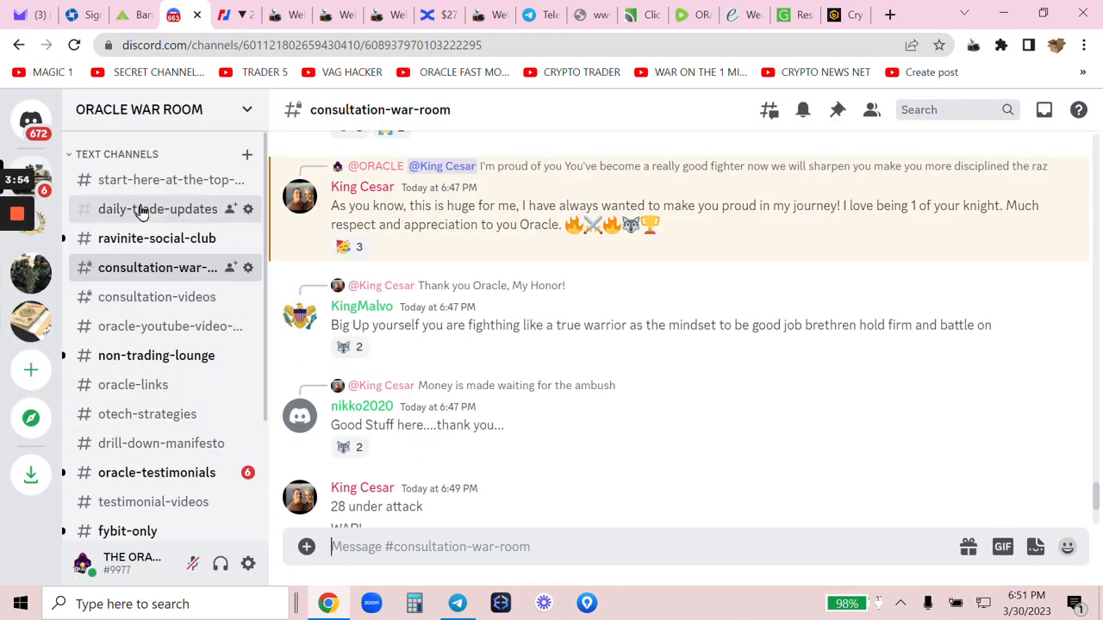
# Browse the #daily-trade-updates channel messages in the Oracle War Room server.
pyautogui.click(159, 210)
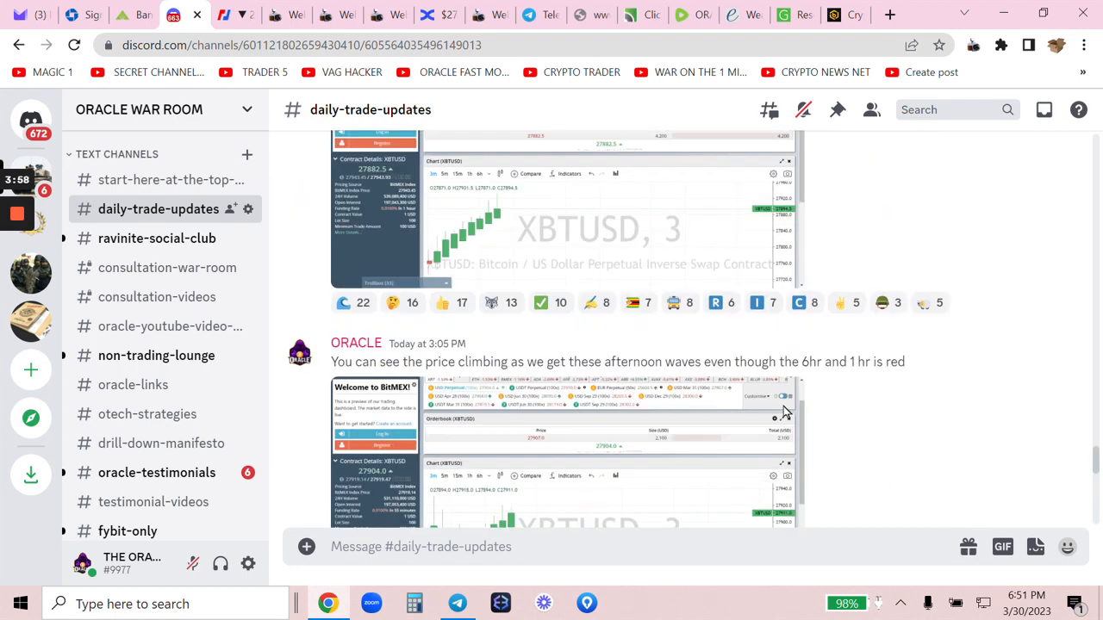
pyautogui.scroll(-3)
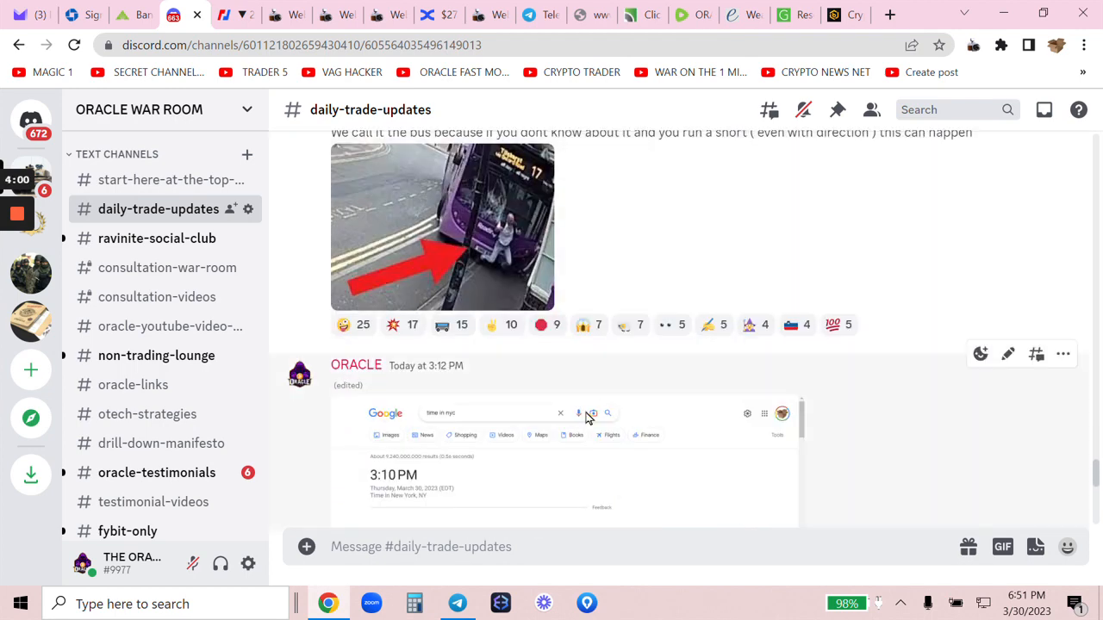
pyautogui.scroll(-3)
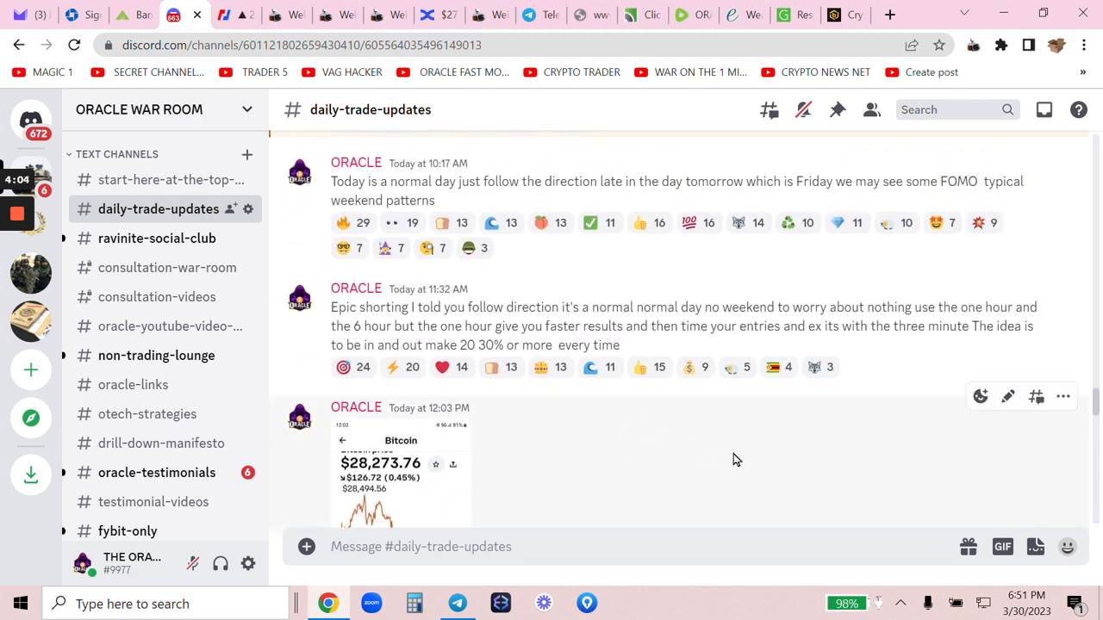
pyautogui.moveTo(713, 455)
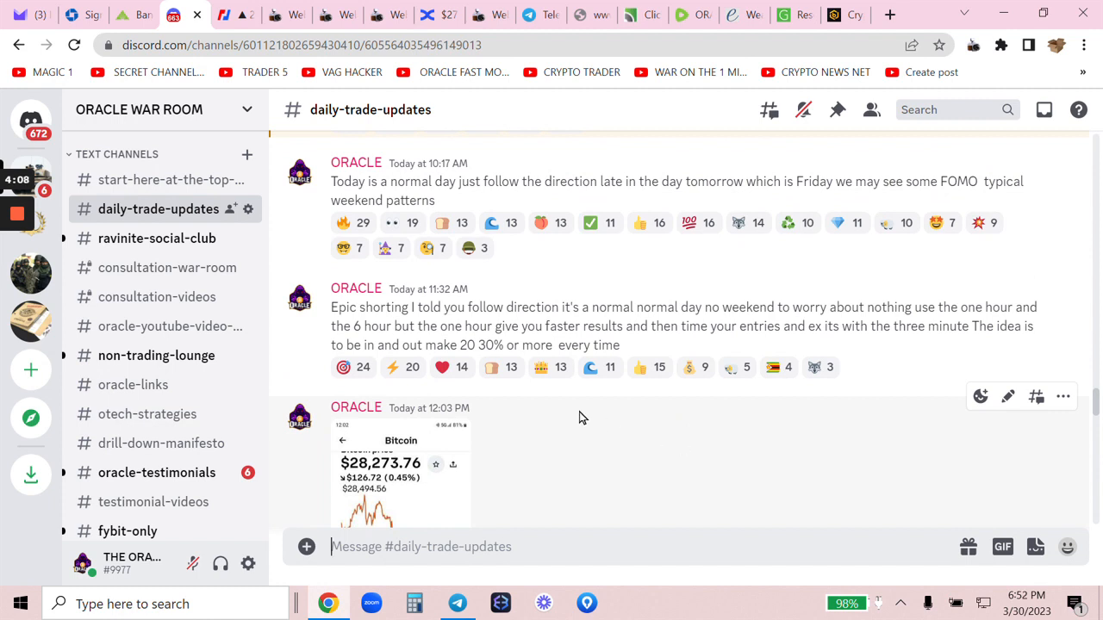
pyautogui.moveTo(117, 250)
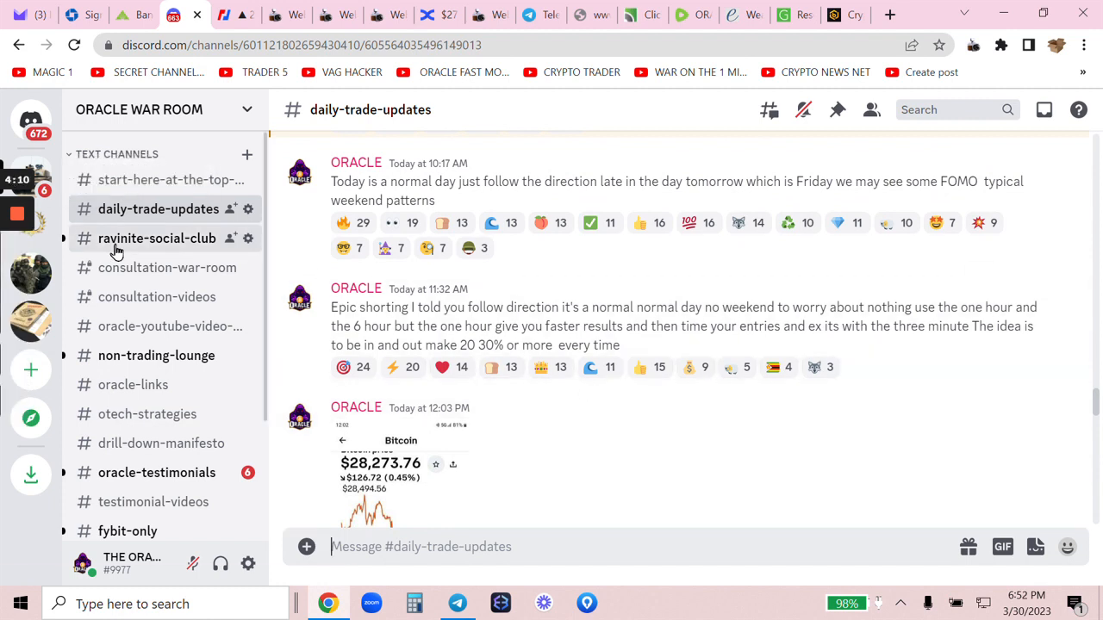
pyautogui.scroll(-3)
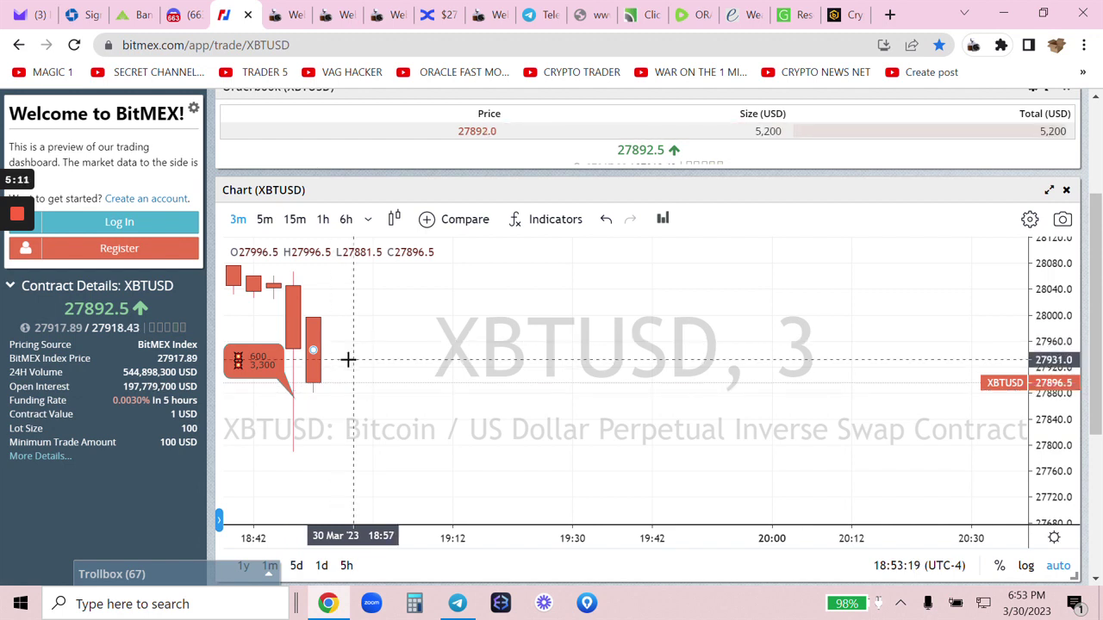
pyautogui.moveTo(348, 400)
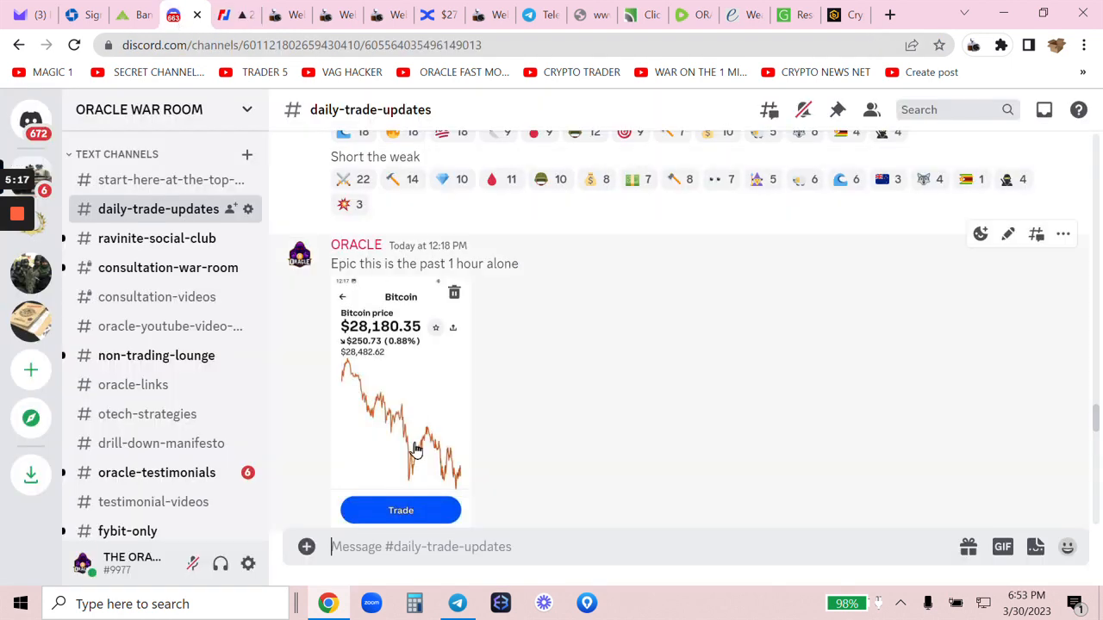
# Scroll through members' profit screenshots in the #oracle-testimonials channel.
pyautogui.scroll(-3)
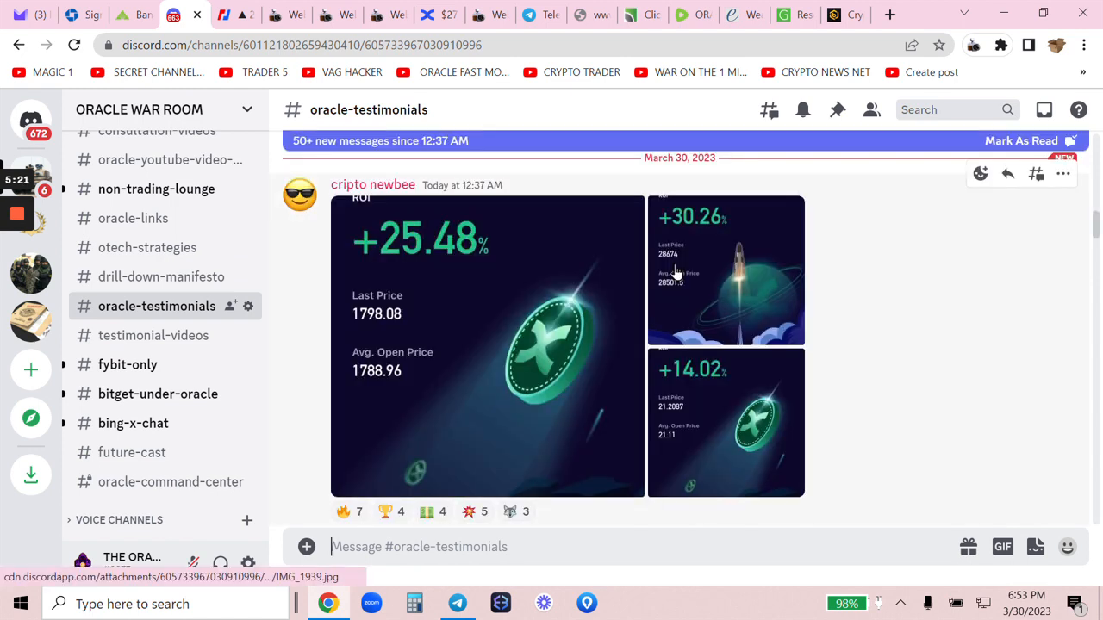
pyautogui.scroll(-3)
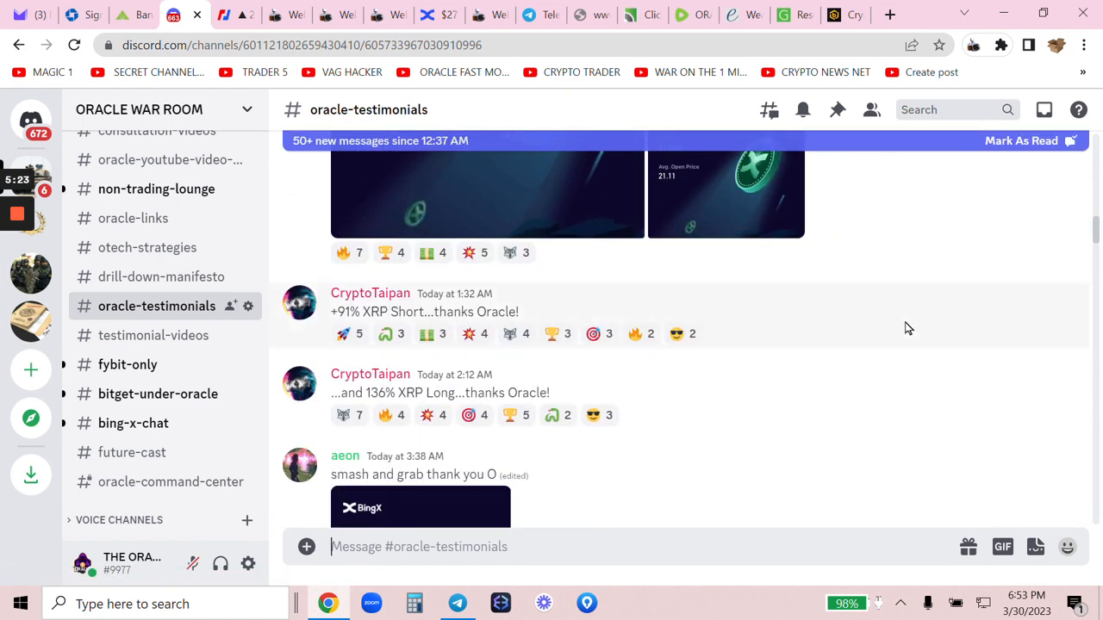
pyautogui.moveTo(414, 431)
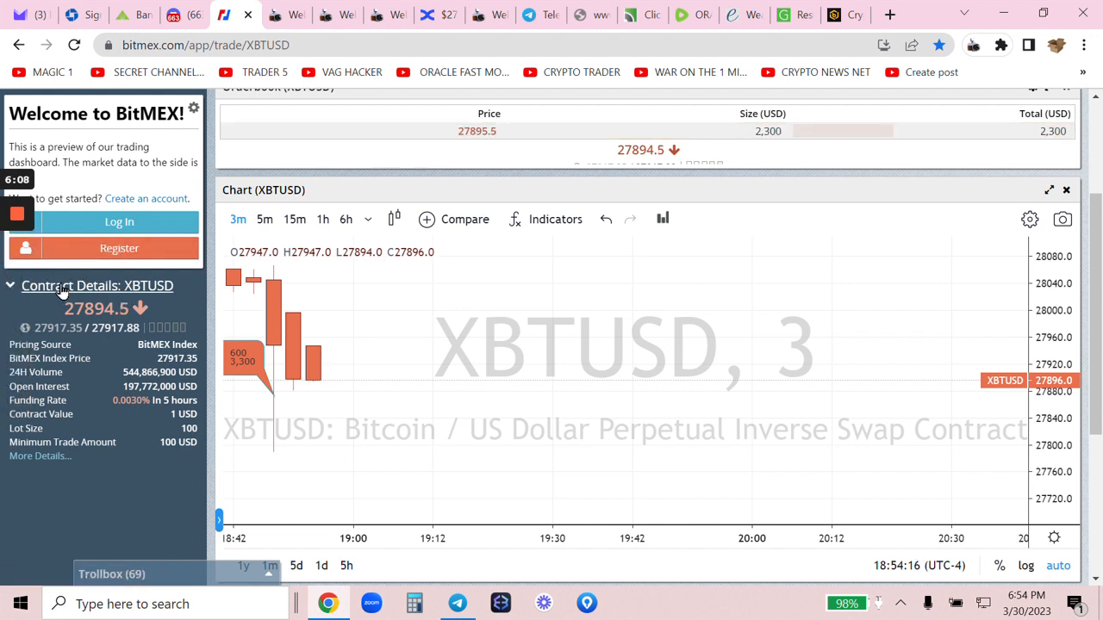
pyautogui.moveTo(462, 158)
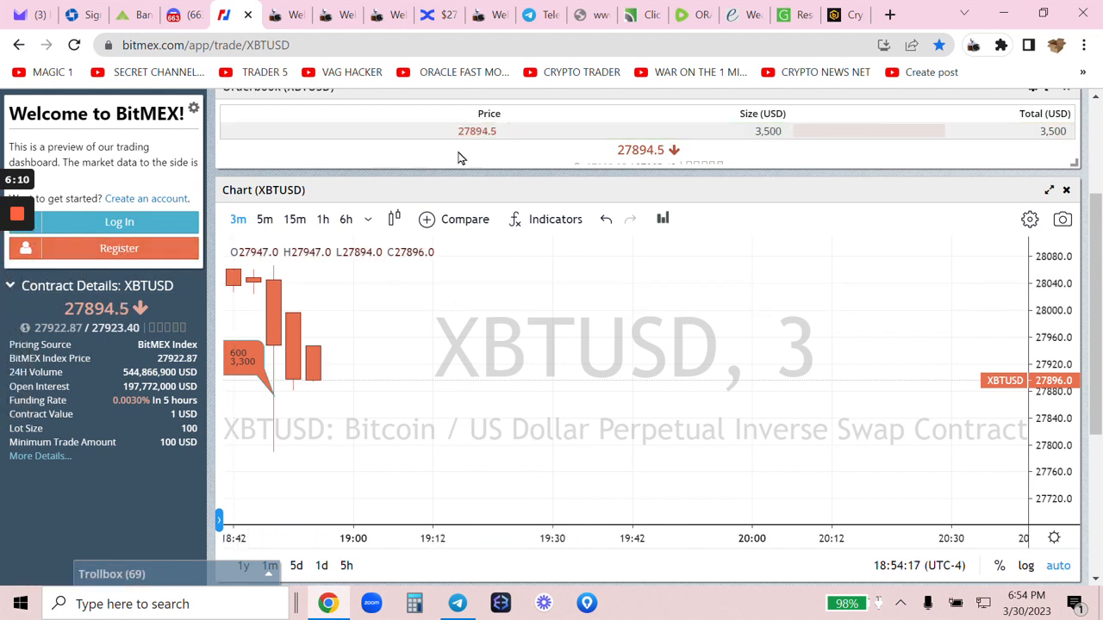
# Return from the BitMEX chart to the BingX BTC/USDT futures page showing 15000.01 USDT available.
pyautogui.click(435, 14)
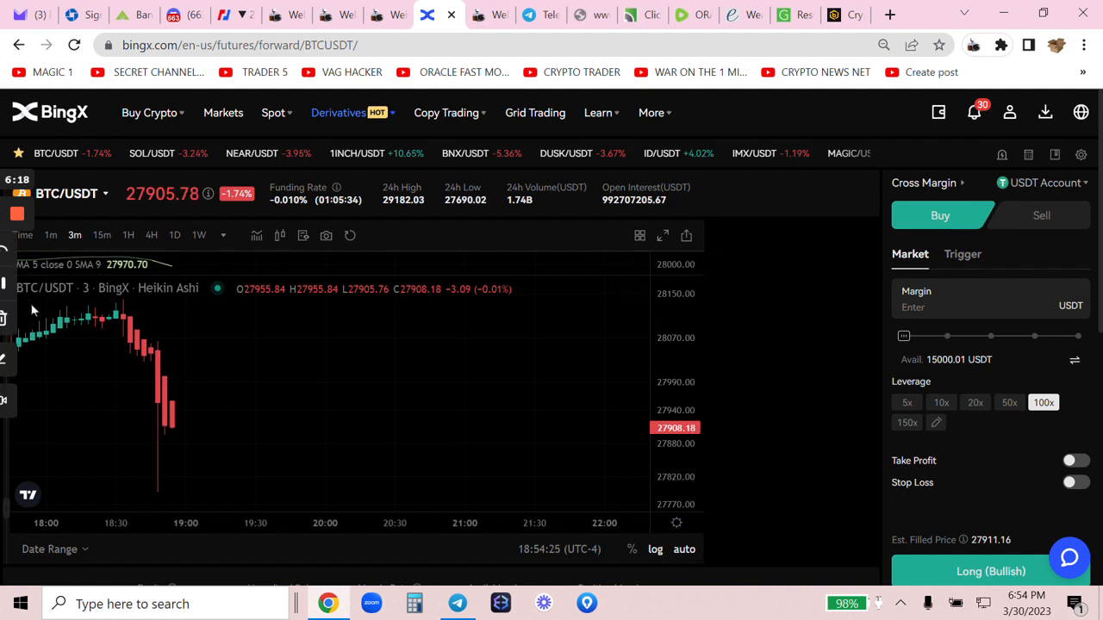
pyautogui.moveTo(13, 286)
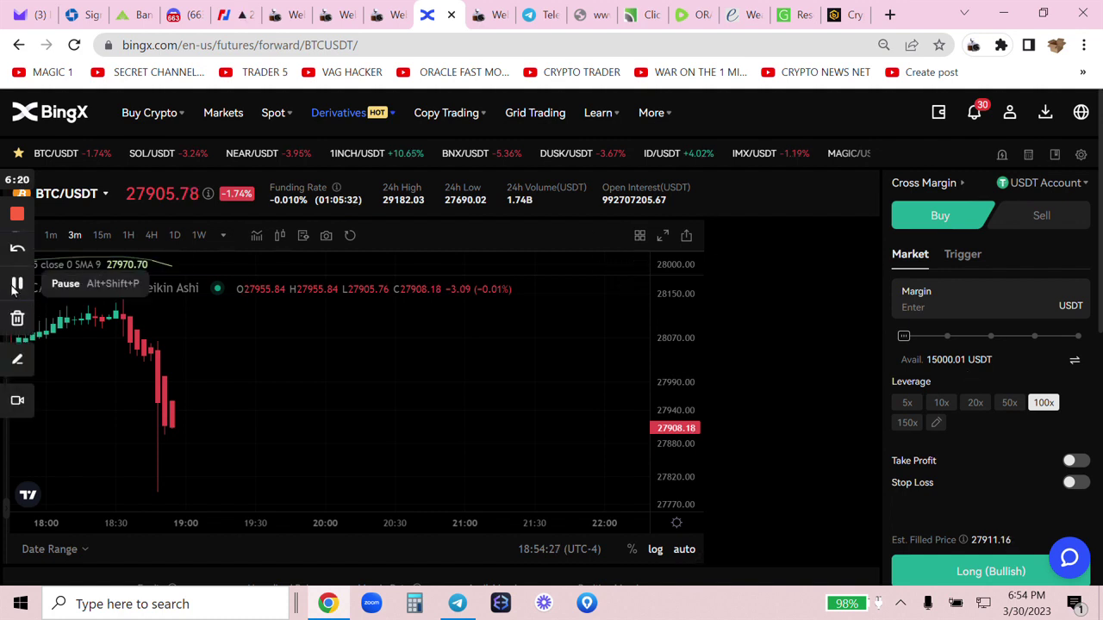